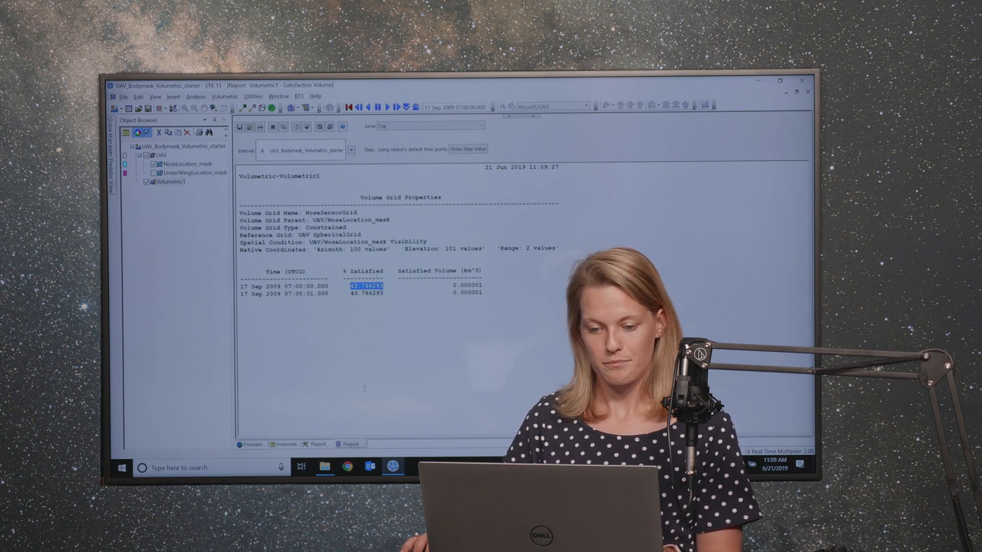
Review the Volumetric1 satisfied-volume value (about 43.77%, 0.000001 km^3) in the report
click(779, 80)
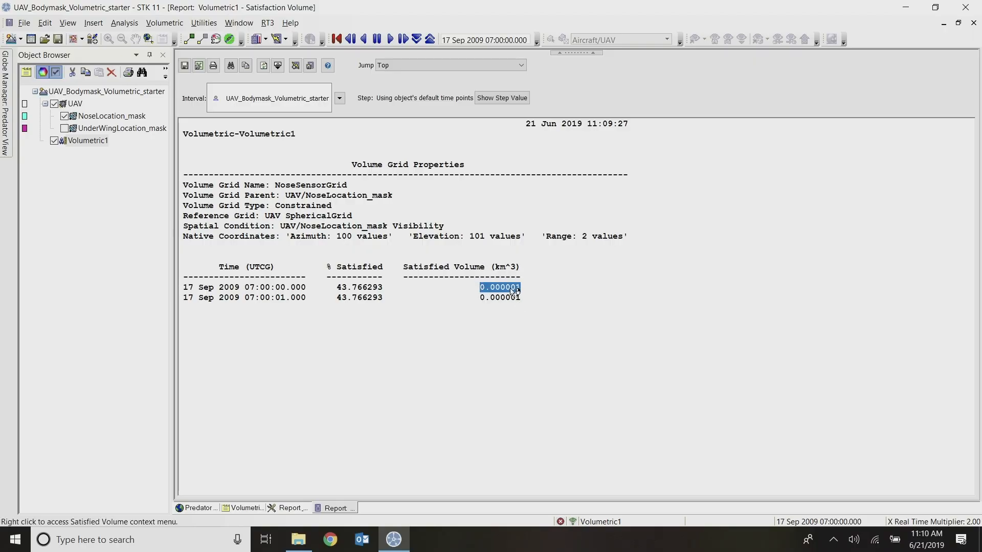
mouse_move(505, 267)
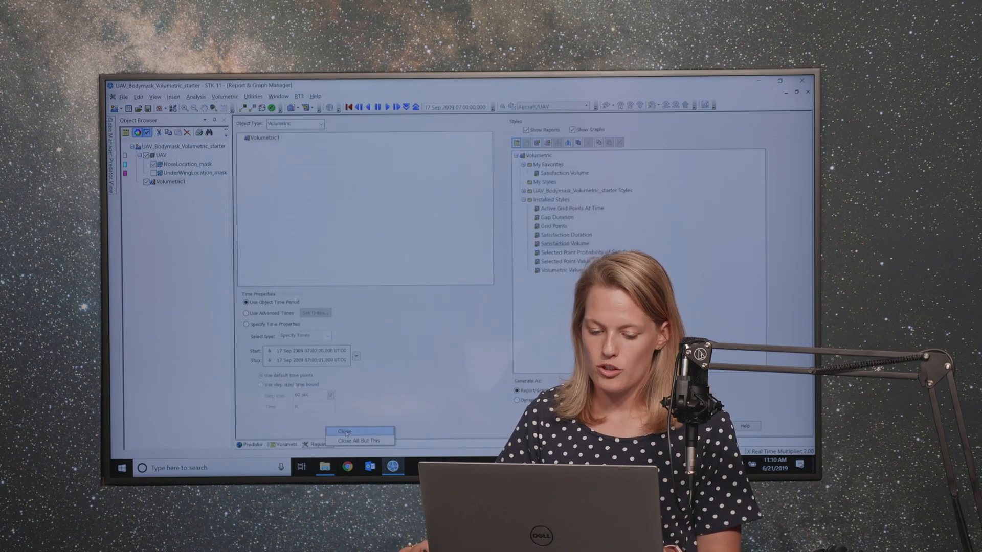
Close the report manager and insert Volumetric2 with Define Properties
click(344, 432)
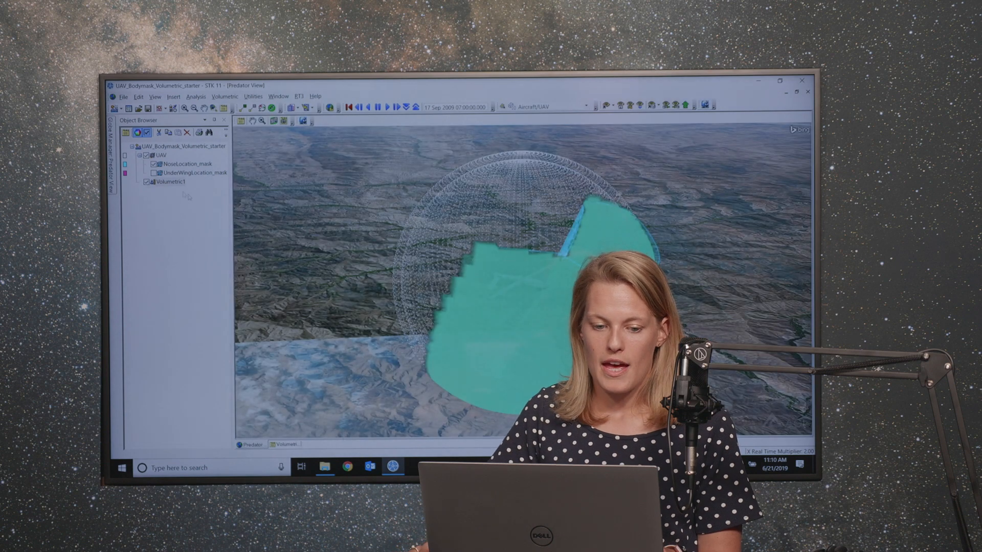
click(168, 182)
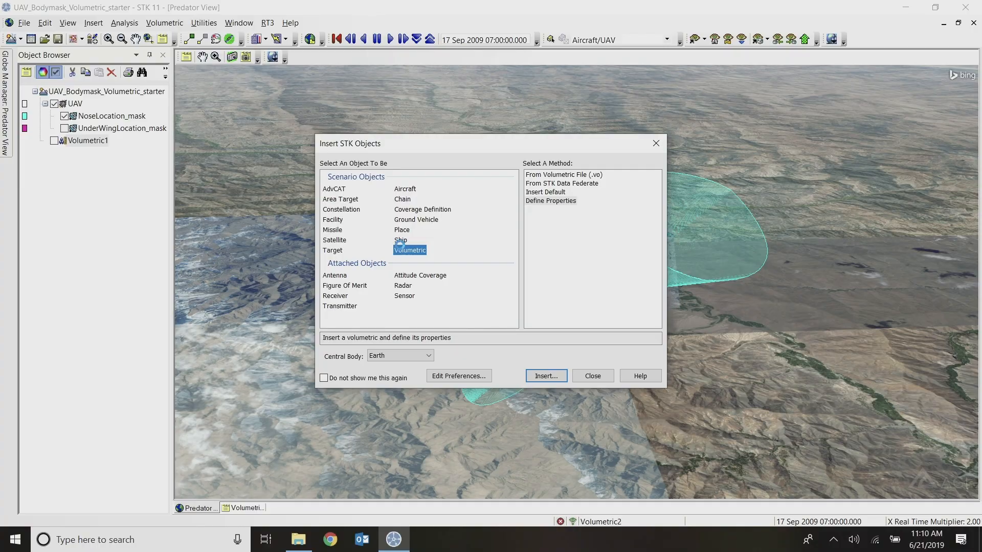
click(544, 376)
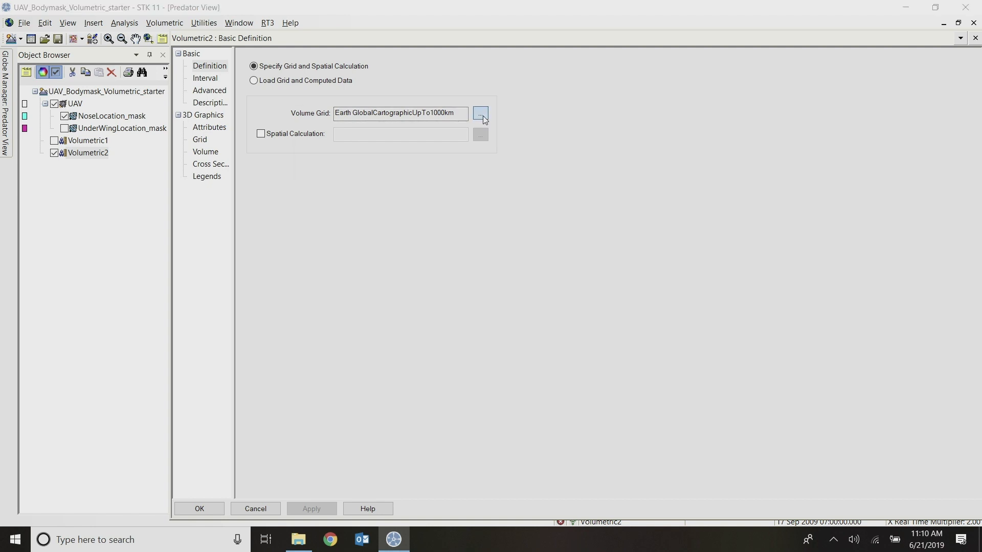
Set Volumetric2's volume grid to the UAV's SphericalGrid
click(481, 113)
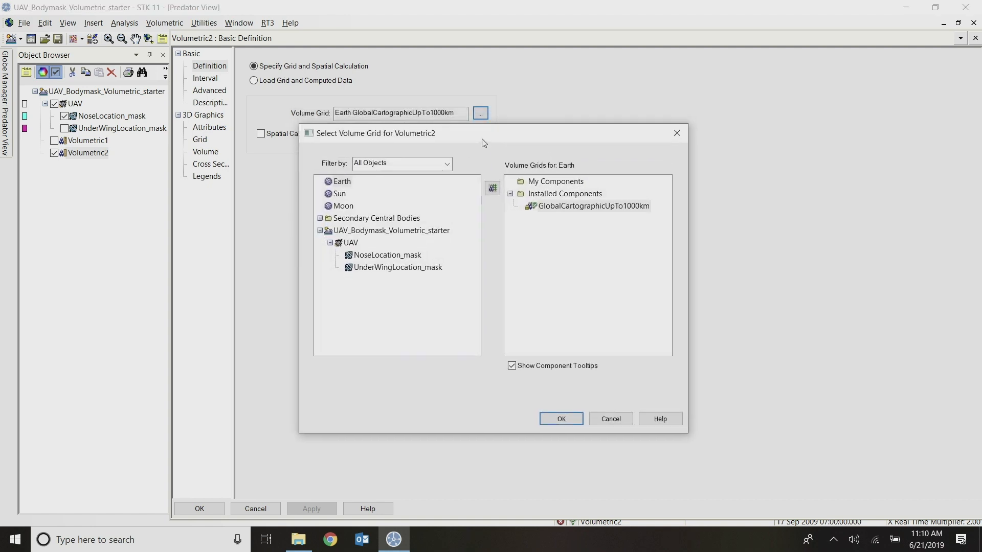
click(350, 243)
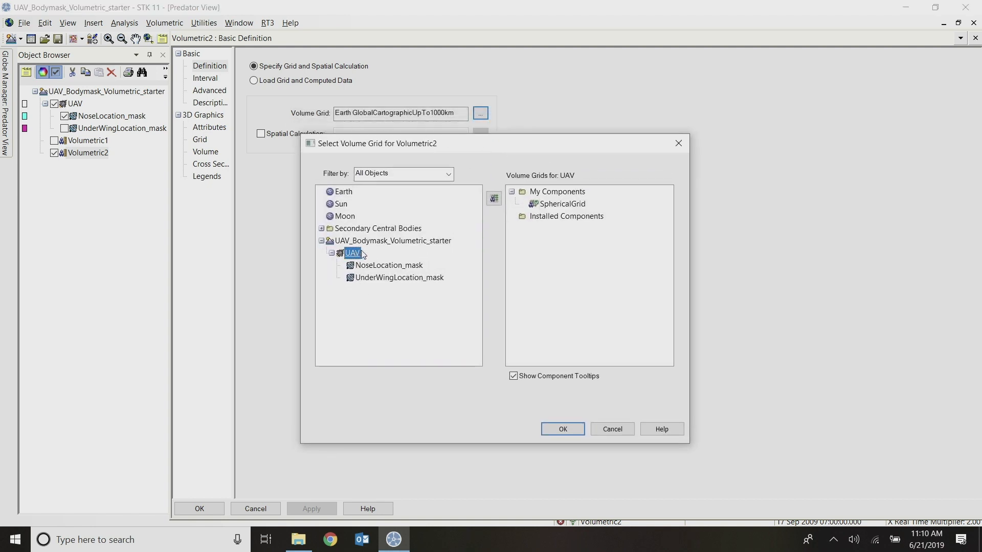
click(560, 204)
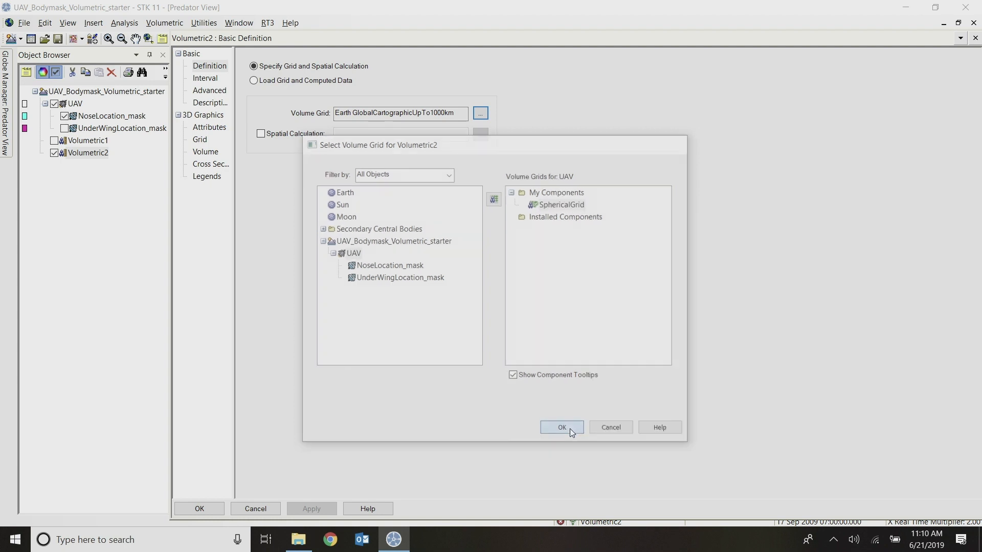
click(561, 427)
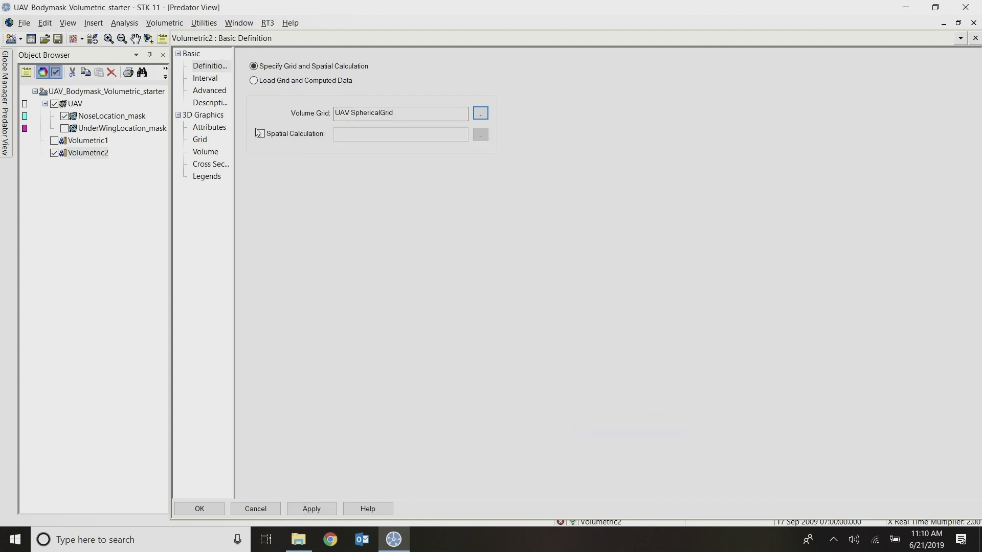
Enable the spatial calculation as NoseLocation_mask NoseSensorVisCalc and apply the settings
click(261, 133)
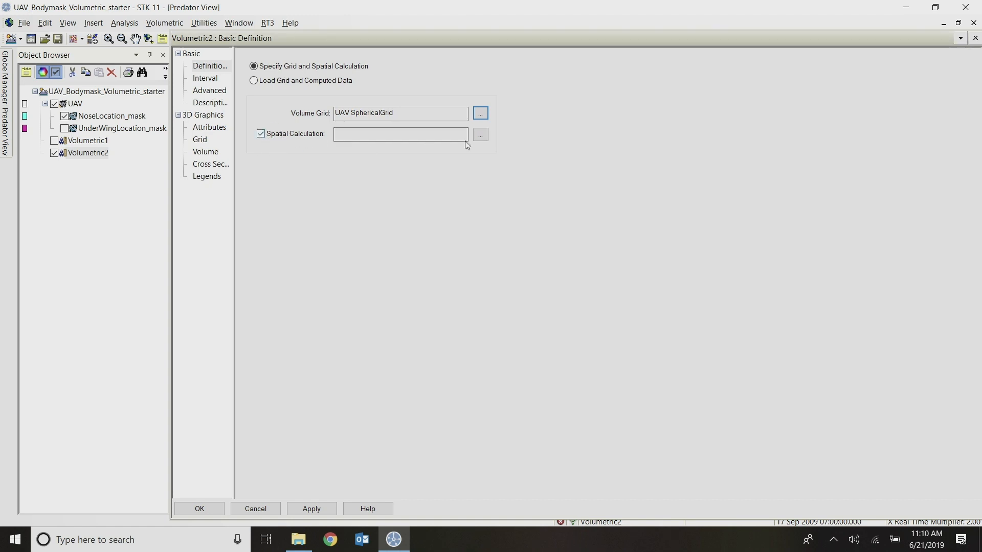
click(479, 134)
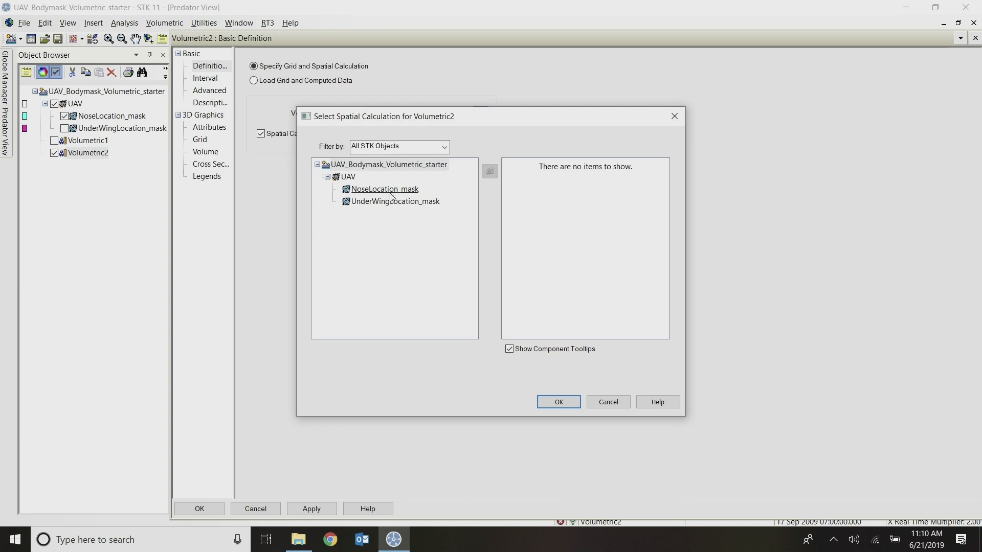
click(384, 189)
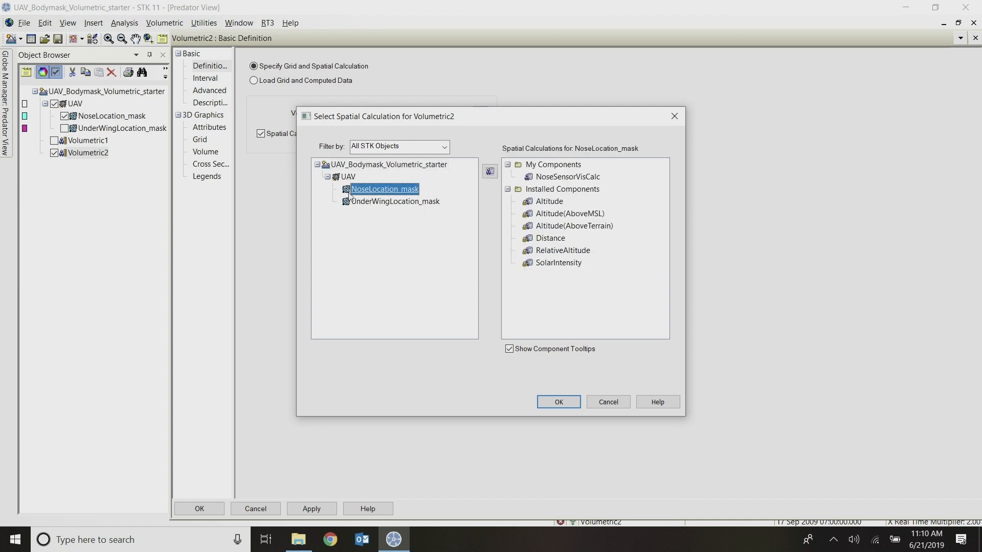
mouse_move(404, 192)
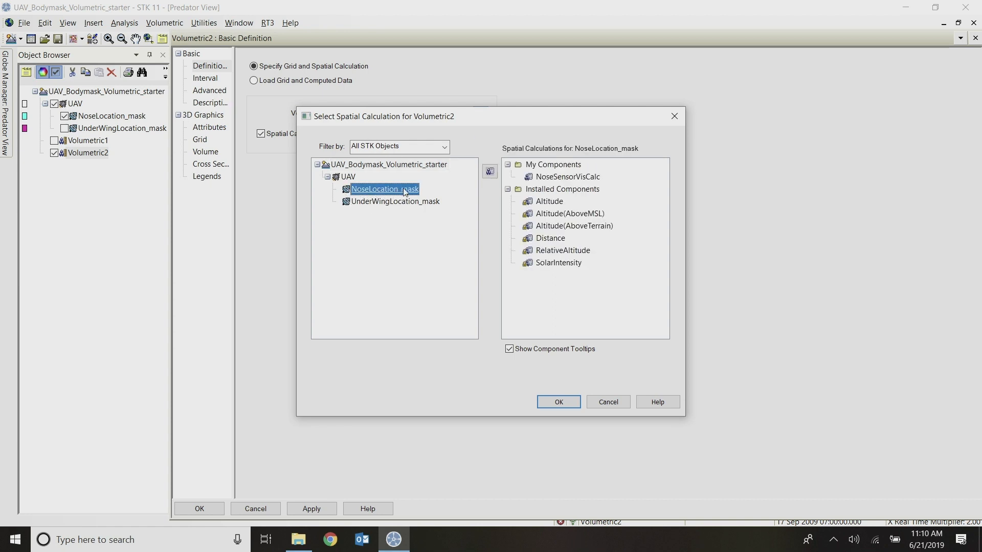
click(567, 177)
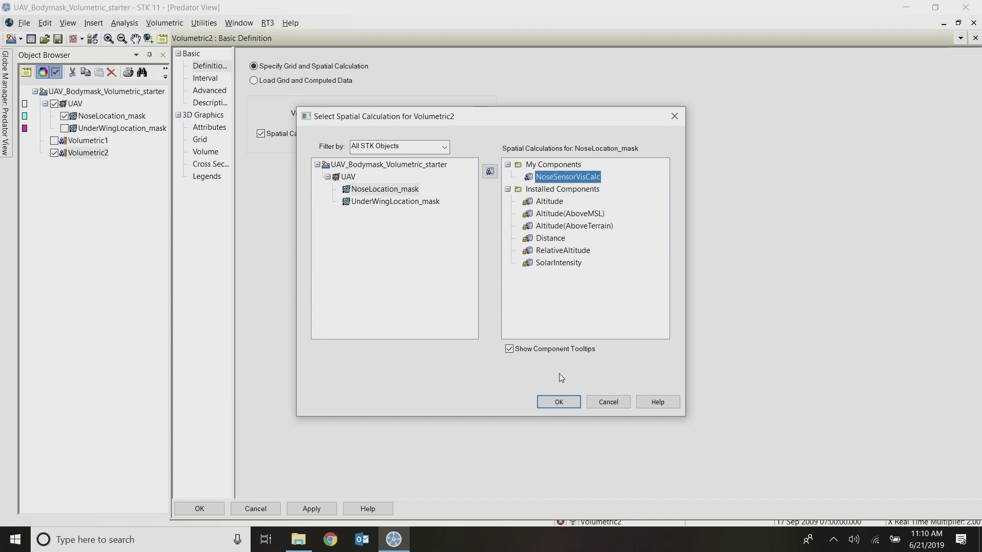
click(558, 402)
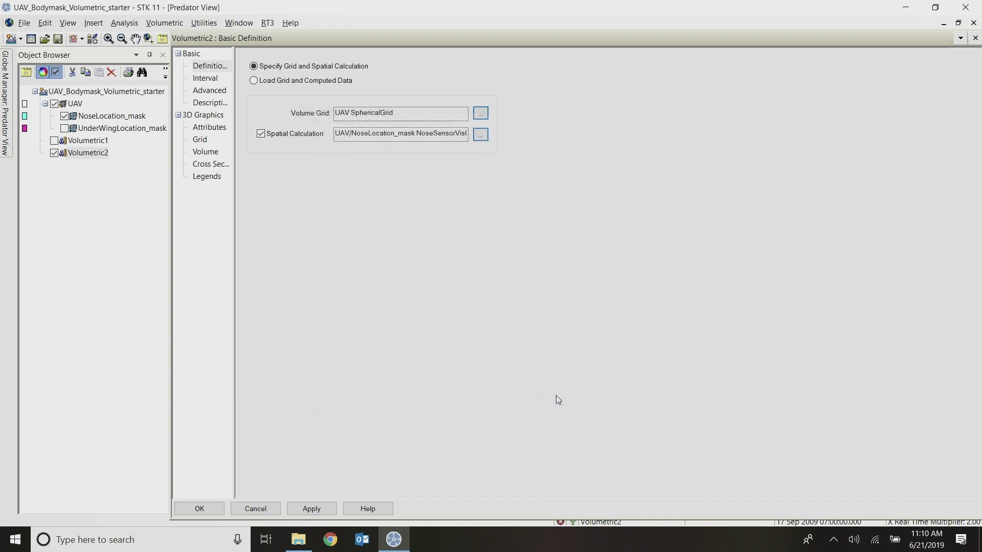
click(311, 508)
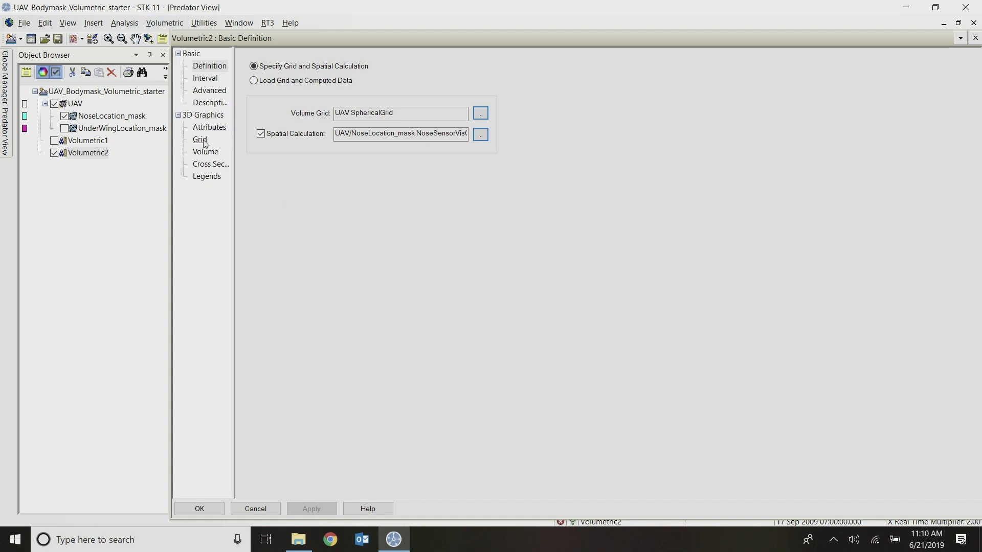
Close Volumetric2's properties and the insert dialog so its nose-visibility volume shows around the UAV
click(199, 140)
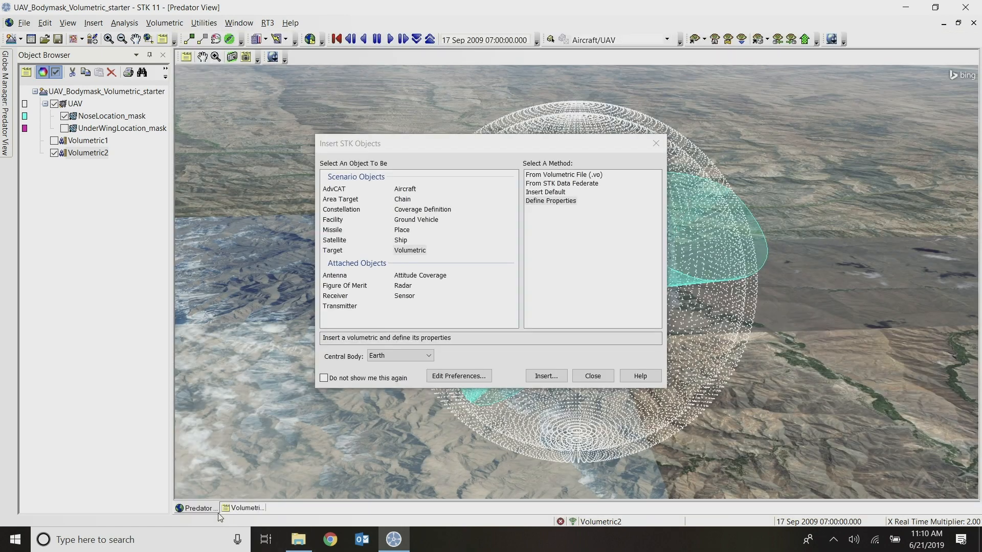
click(591, 375)
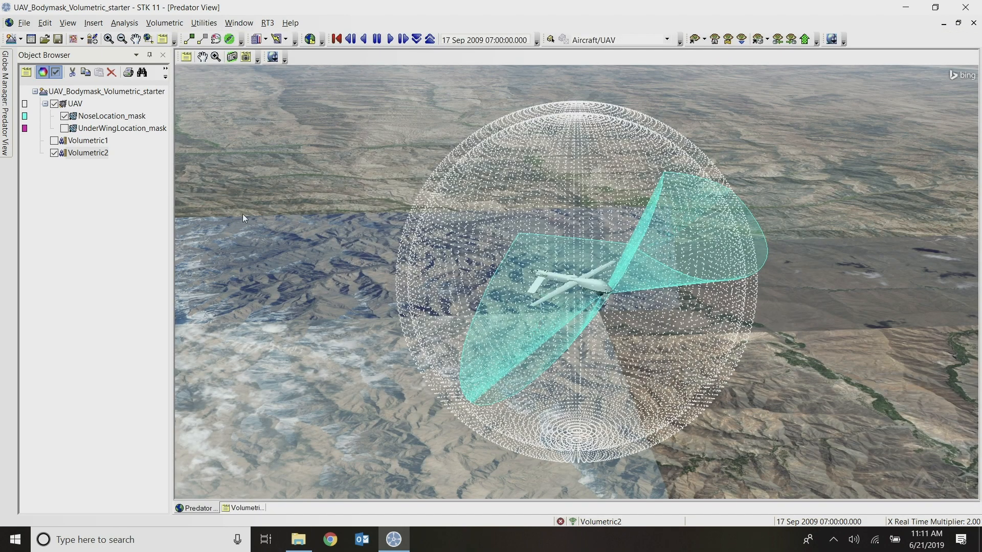
right_click(88, 152)
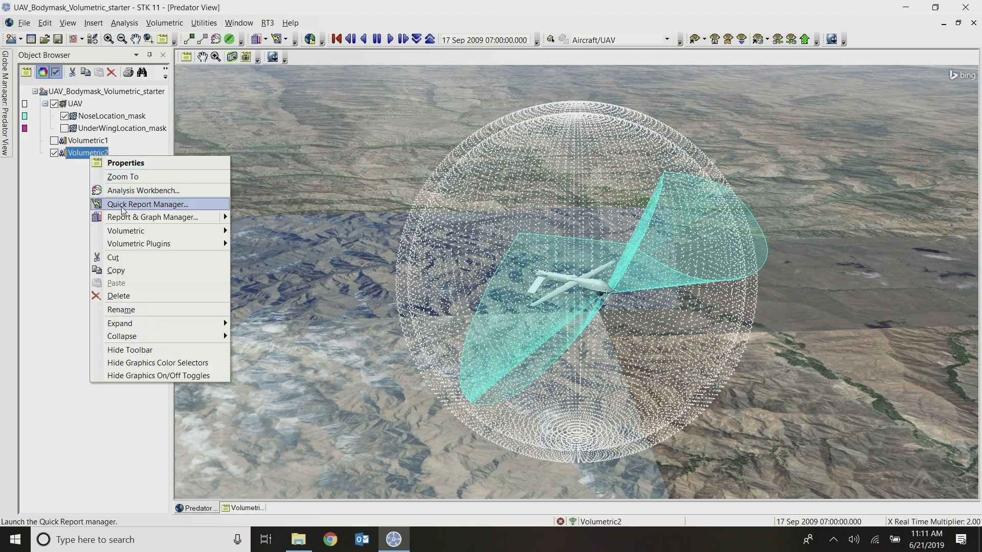